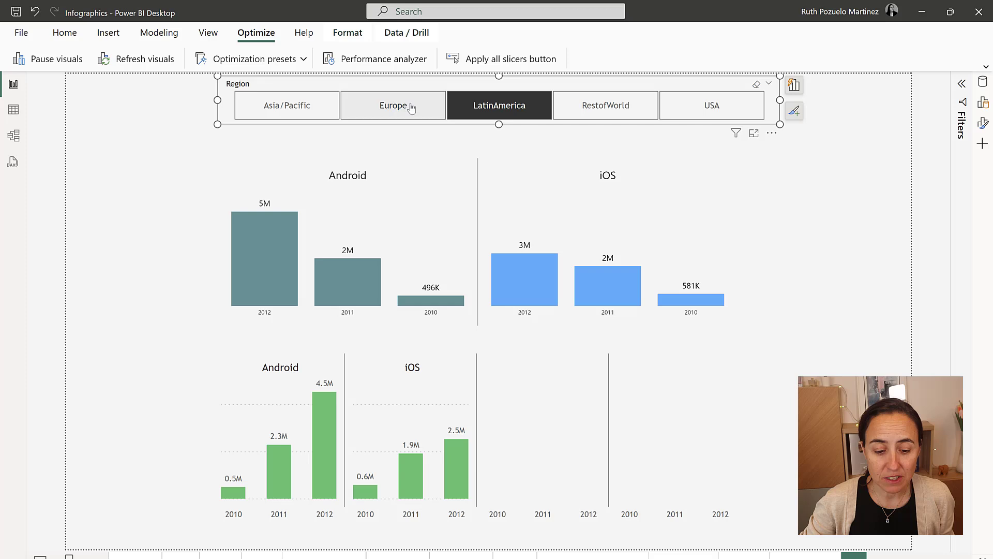
Set the Region slicer to RestofWorld and select the lower small-multiples chart.
click(605, 105)
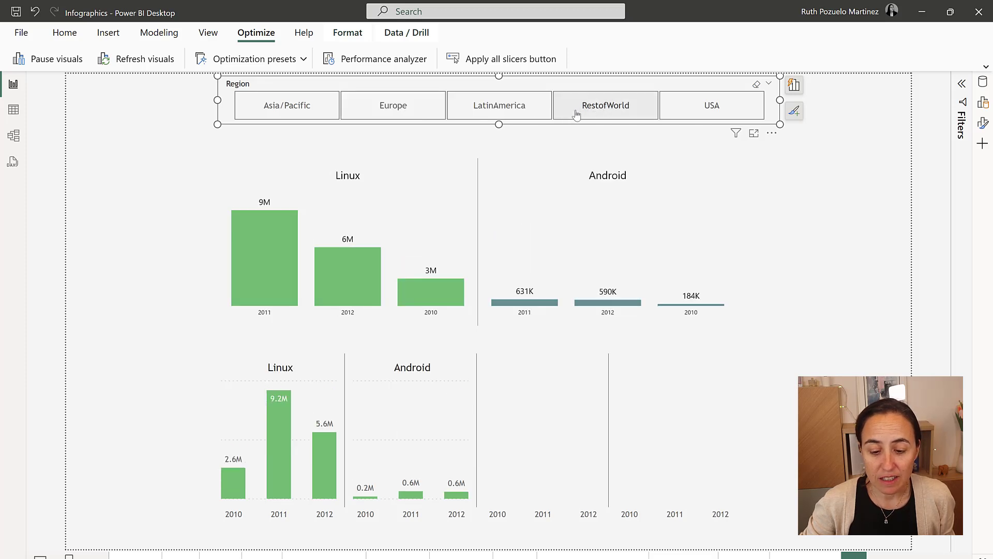
click(604, 105)
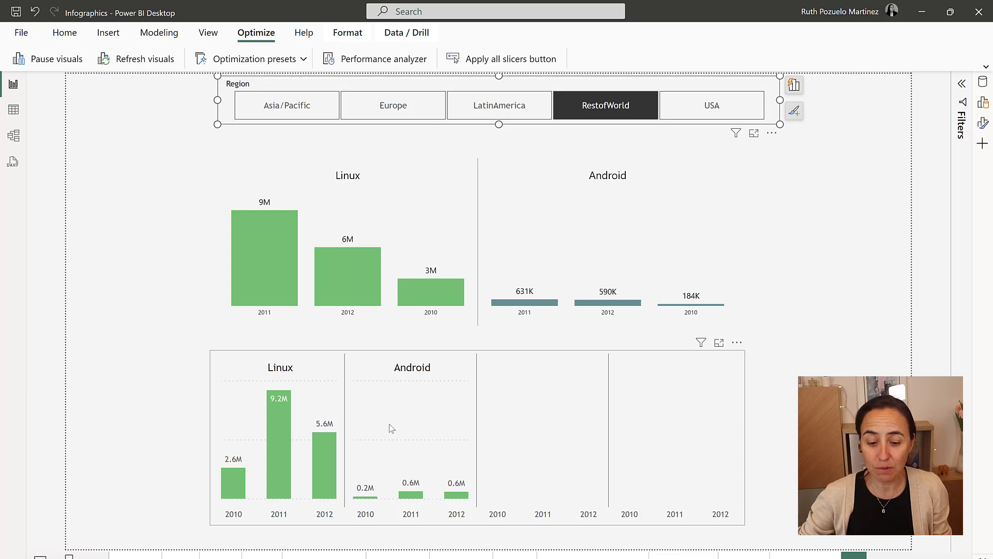
mouse_move(613, 487)
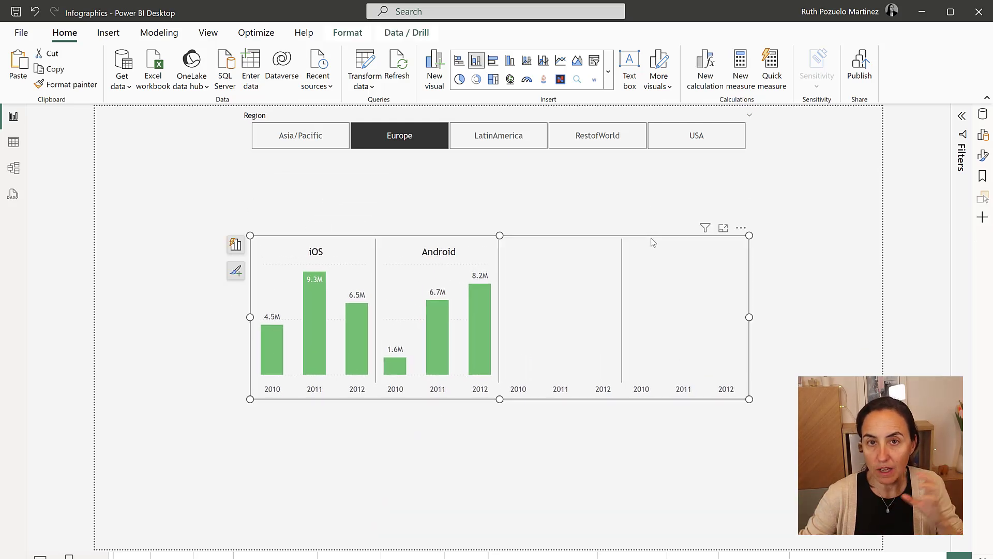
mouse_move(234, 245)
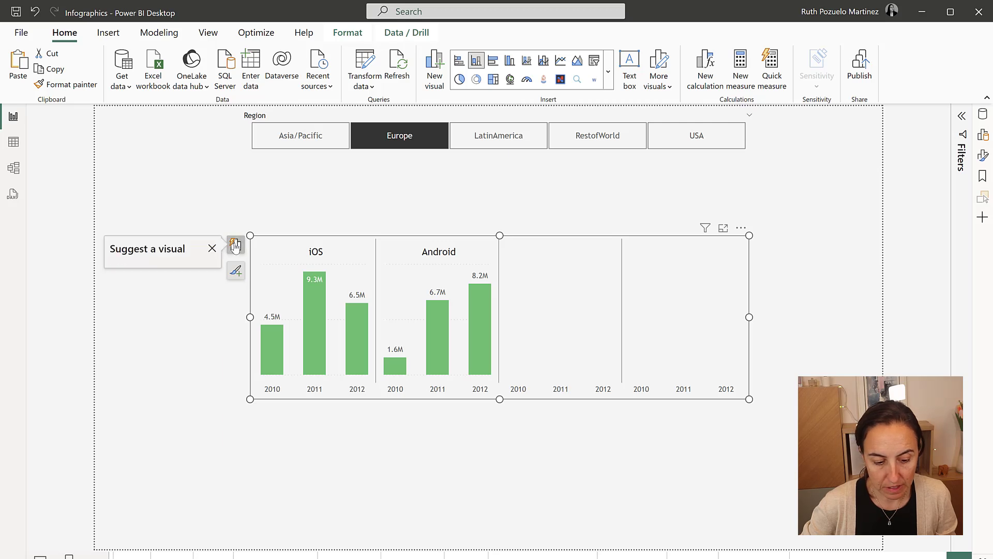
Select the Europe-filtered column chart to reach the additional visuals gallery.
click(235, 244)
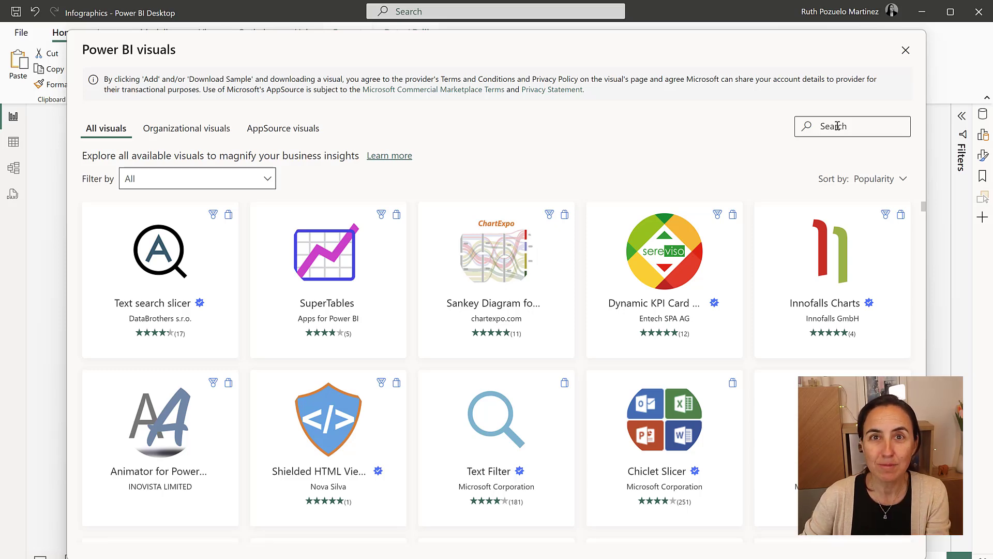
Search the Power BI visuals gallery for 'info' to find the Infographic Designer visual.
text(info)
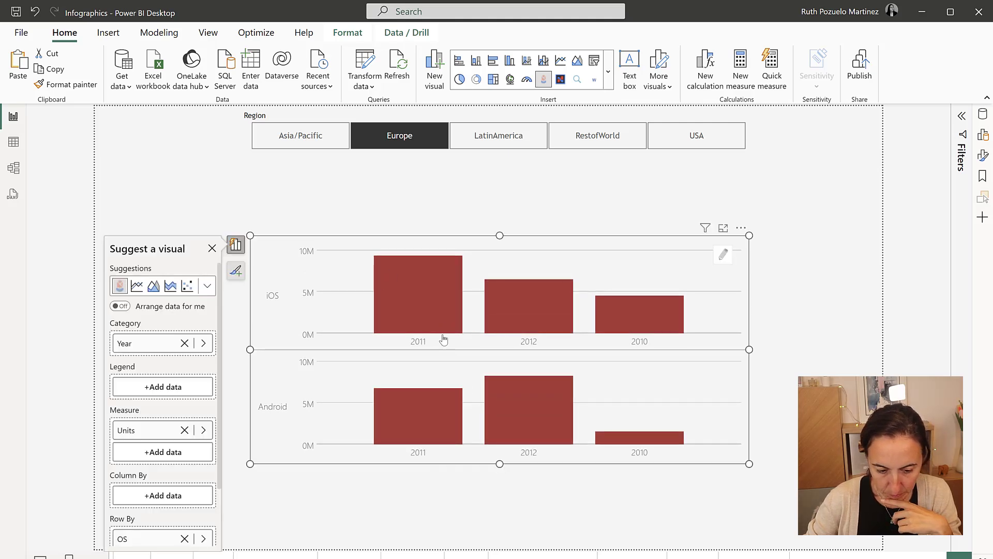
mouse_move(275, 497)
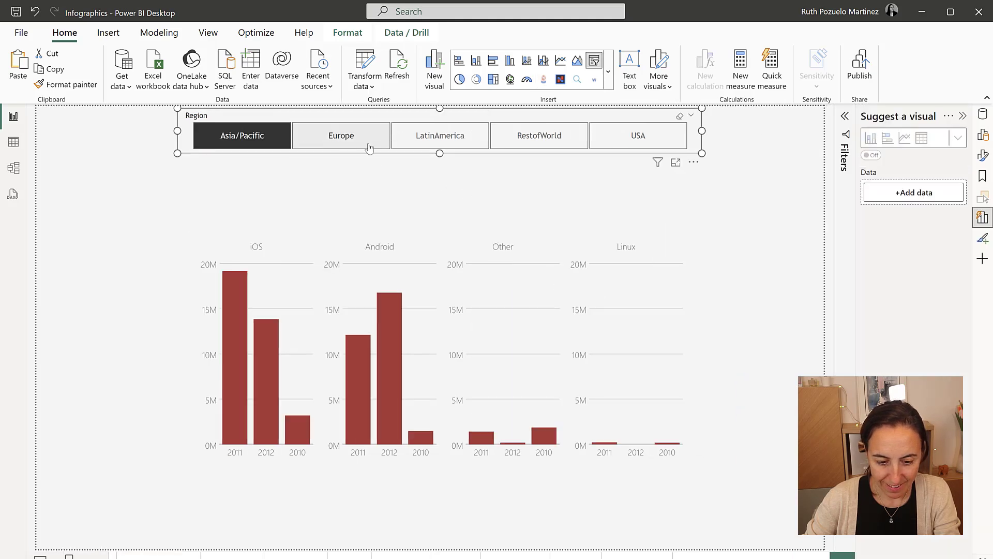
Filter the page with the Region slicer so the infographic panels update per region.
click(538, 135)
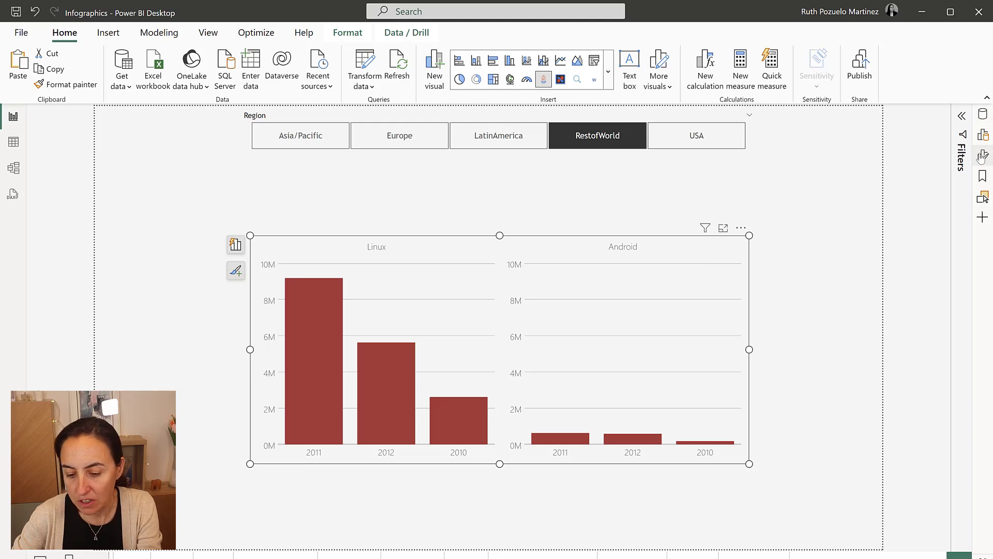
Set Small Multiple layout to Matrix with black size-16 Segoe Bold headers, and hide each panel's Y-axis.
click(983, 155)
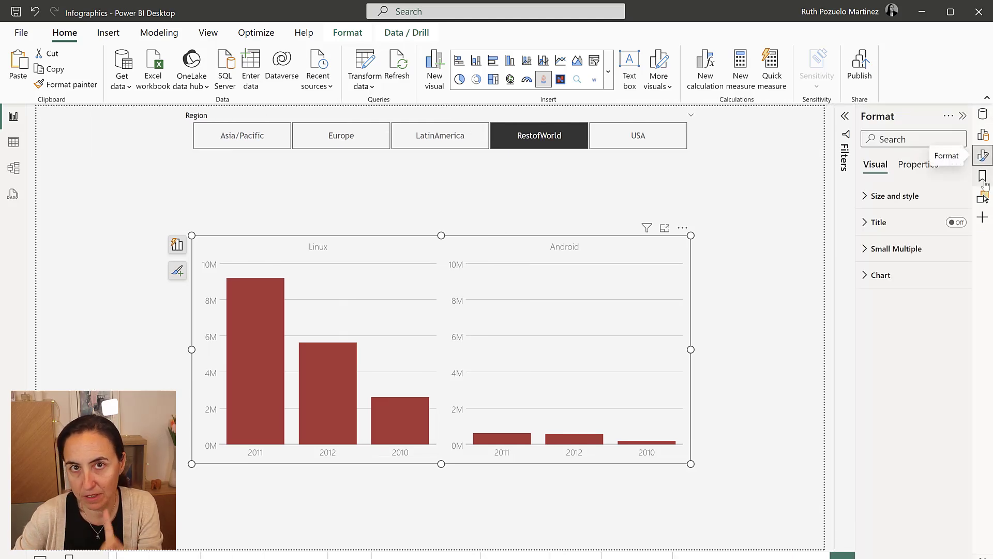
click(896, 248)
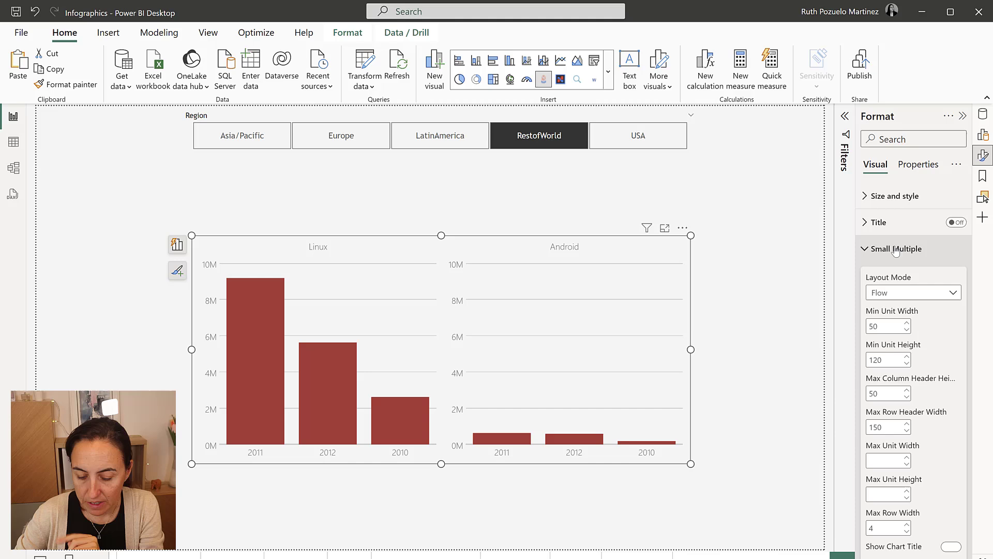
click(913, 292)
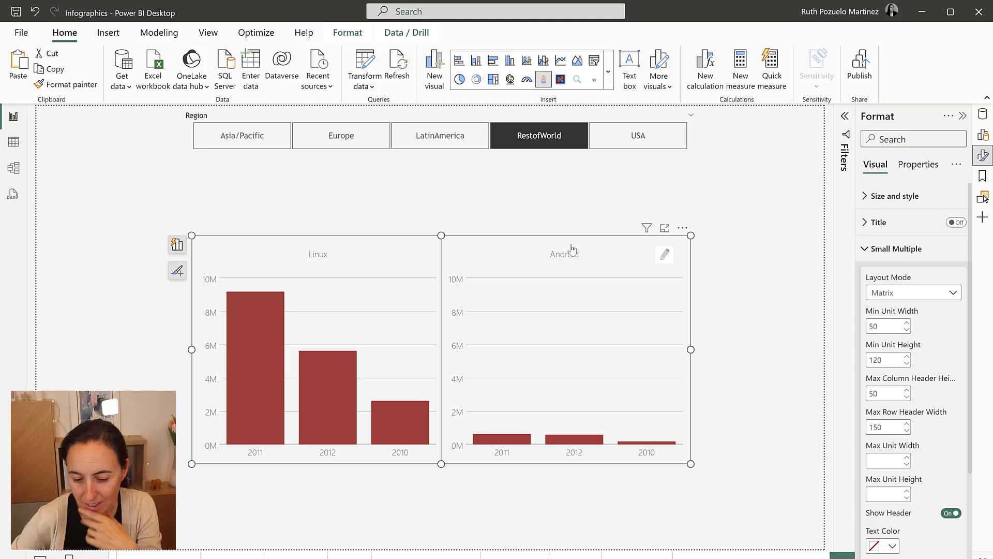
scroll(down, 3)
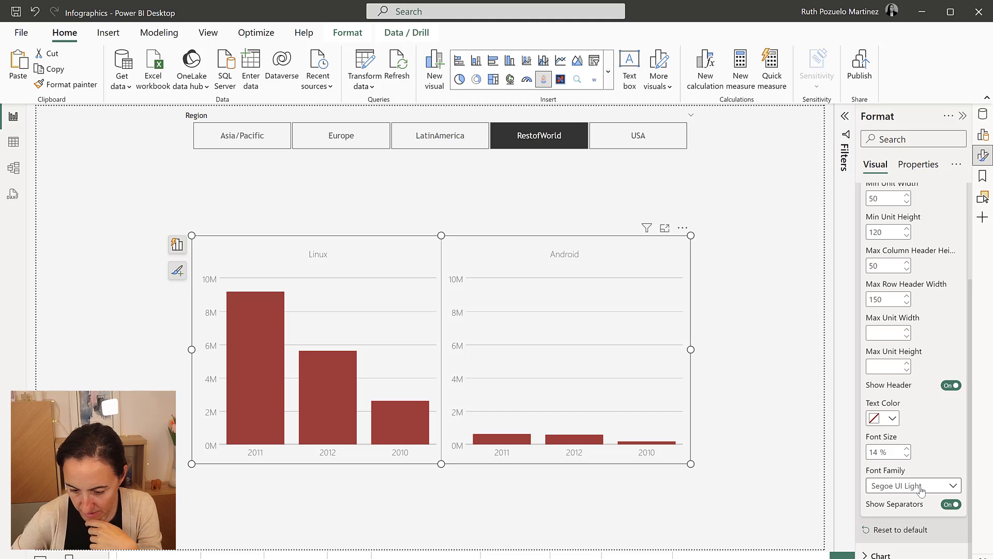
mouse_move(911, 402)
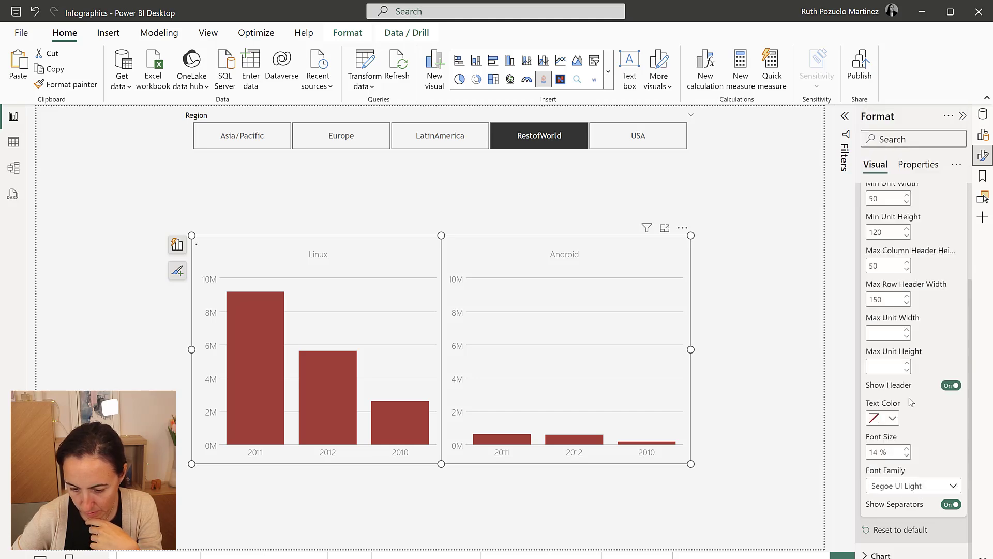
click(882, 417)
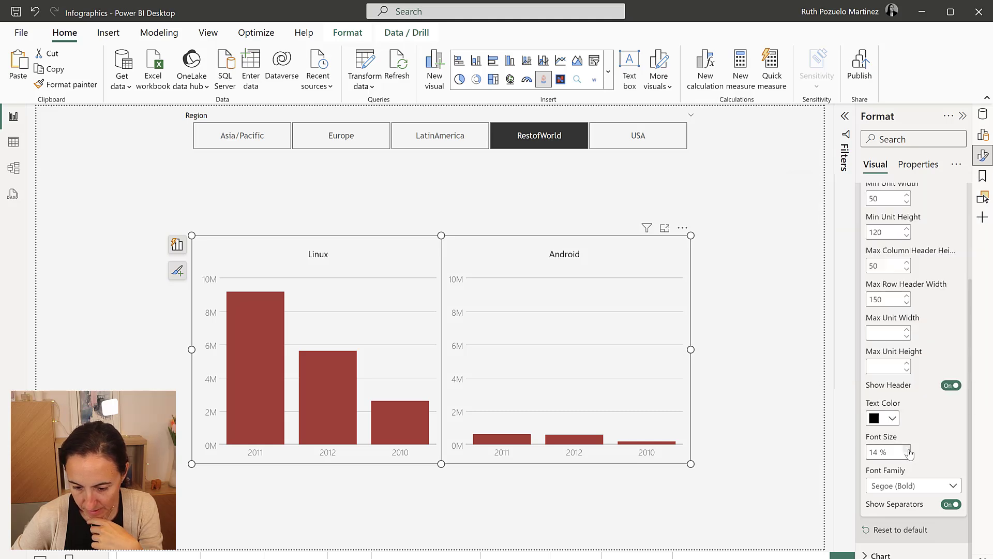
click(909, 448)
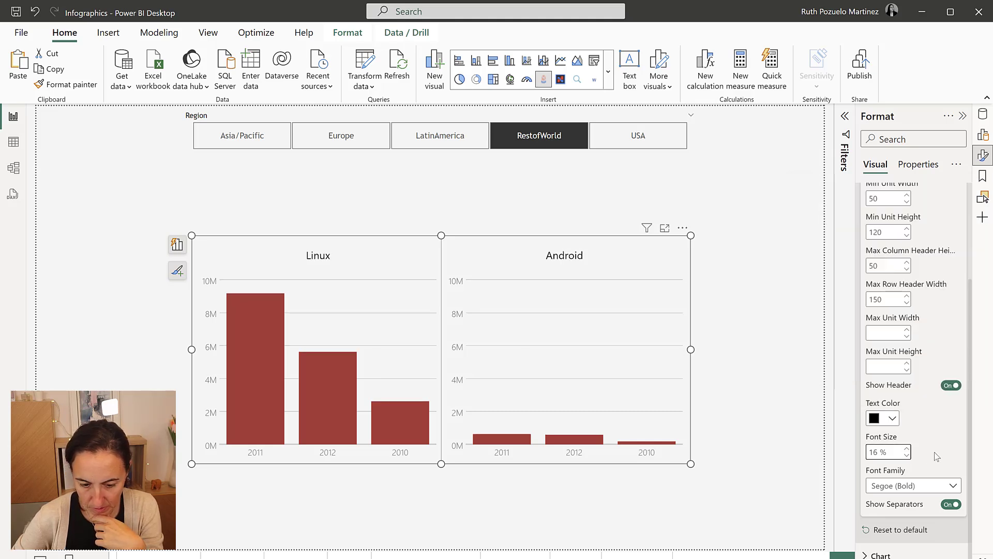
click(908, 448)
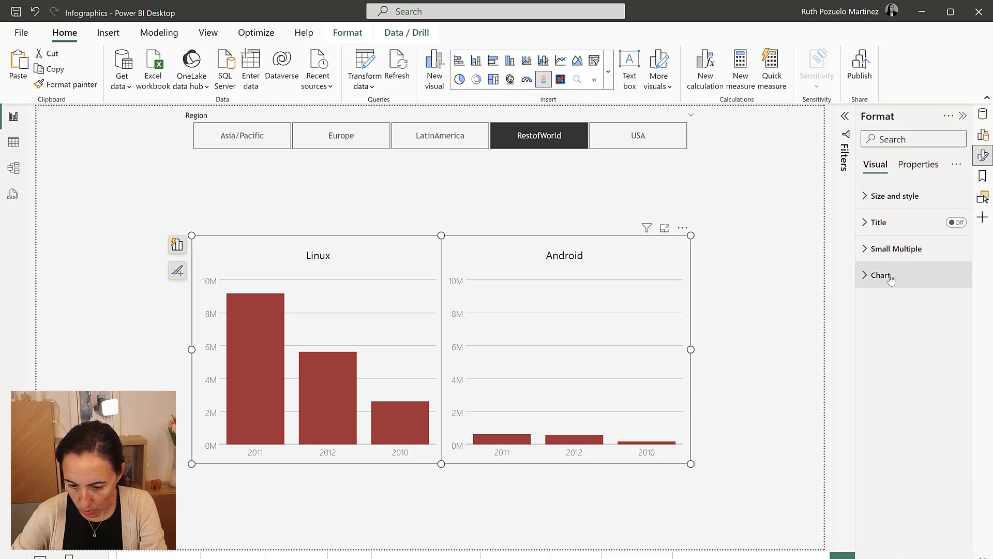
click(879, 275)
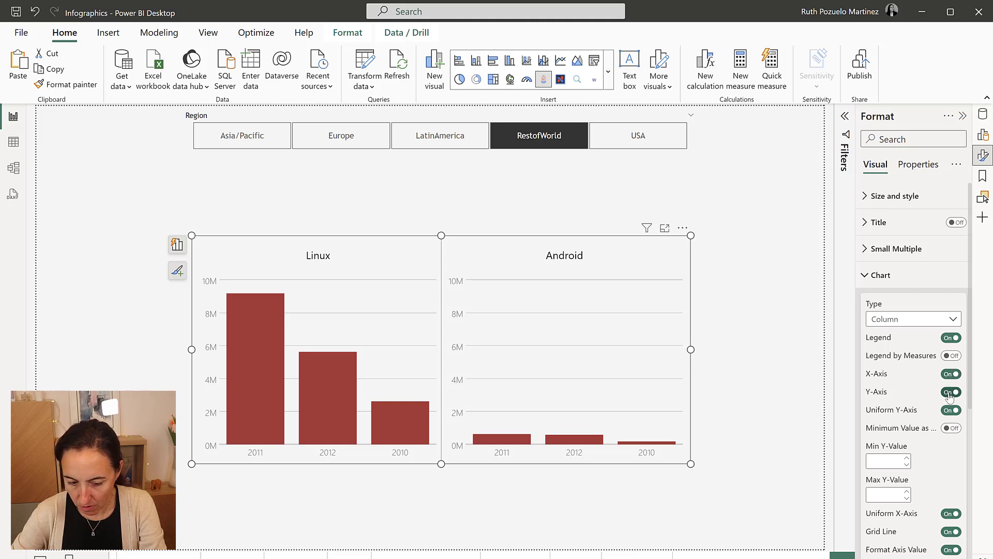
click(950, 392)
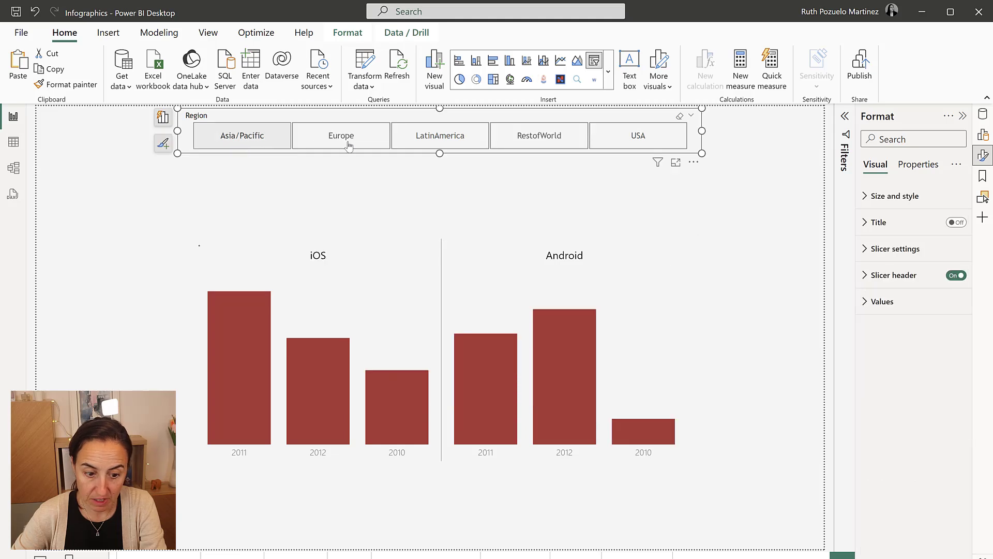
Select the infographic chart to edit its bar mark in Mark Designer.
click(538, 135)
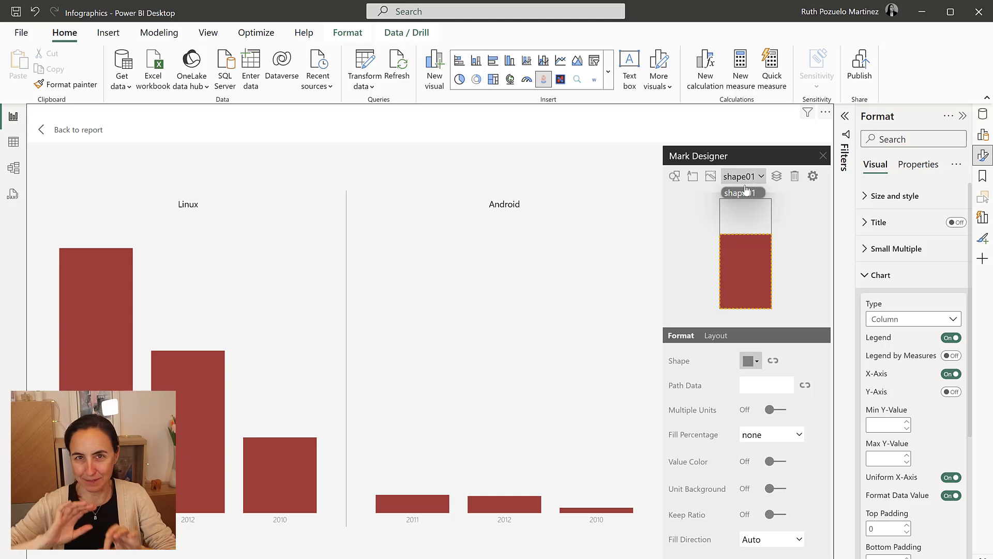
mouse_move(243, 430)
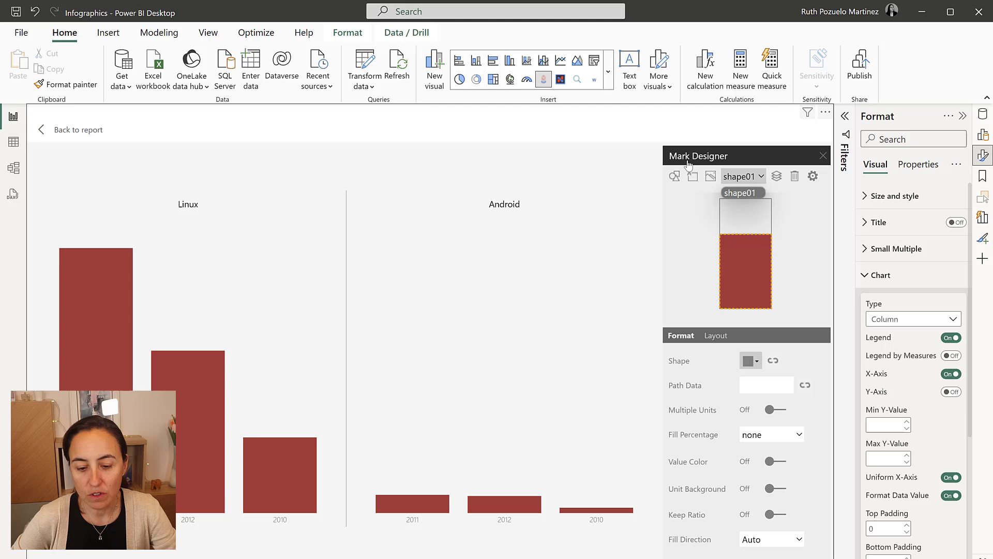
Add a text label to the bar mark bound to Units with zero decimal places.
click(693, 175)
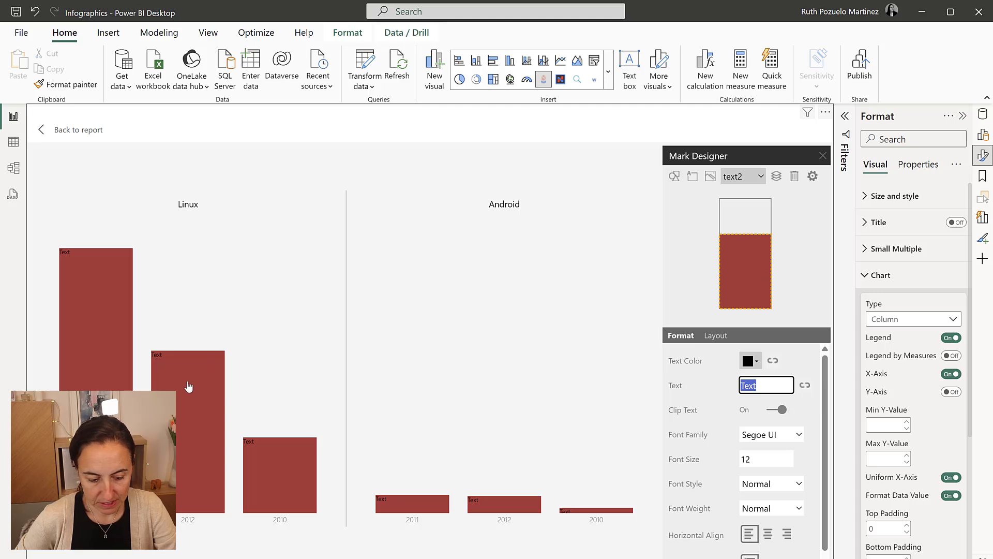
mouse_move(756, 480)
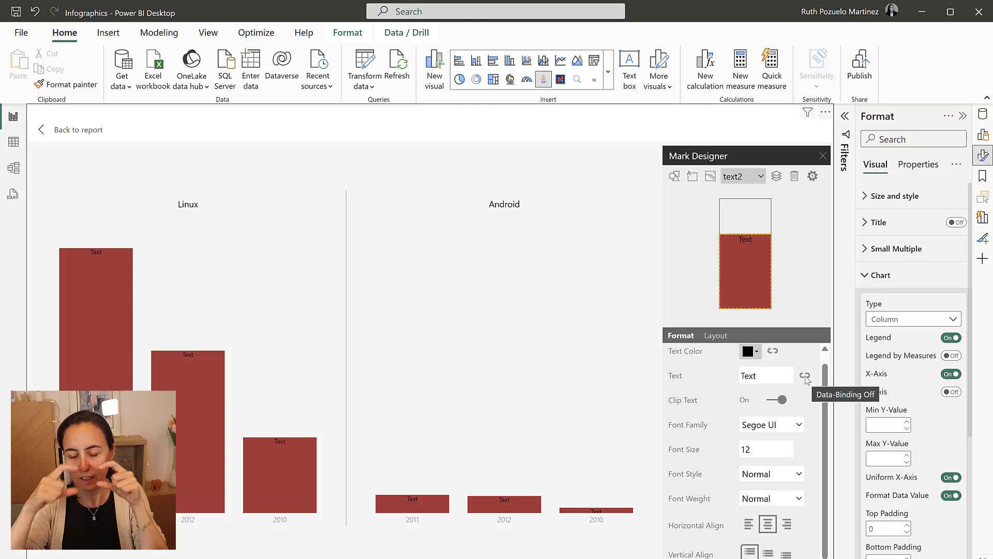
click(804, 374)
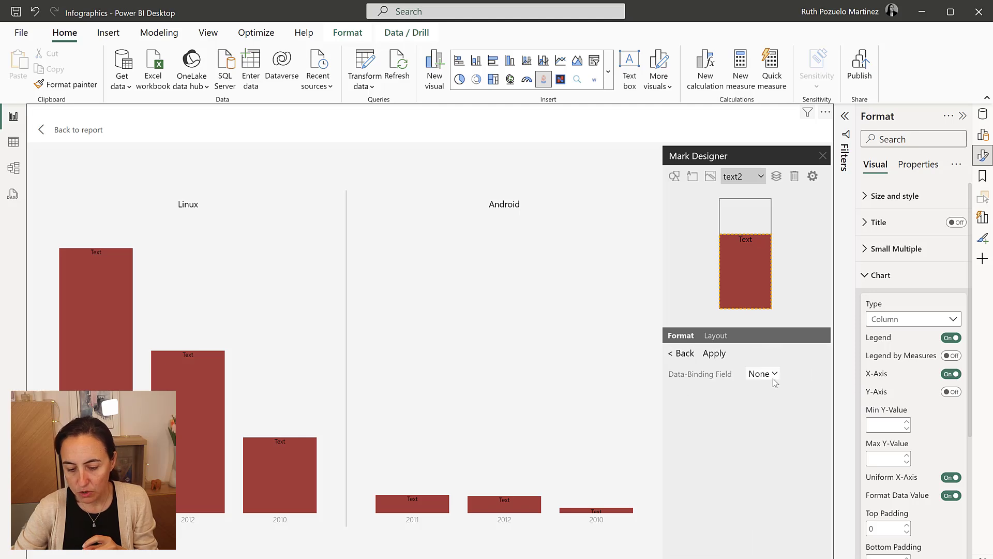
click(763, 373)
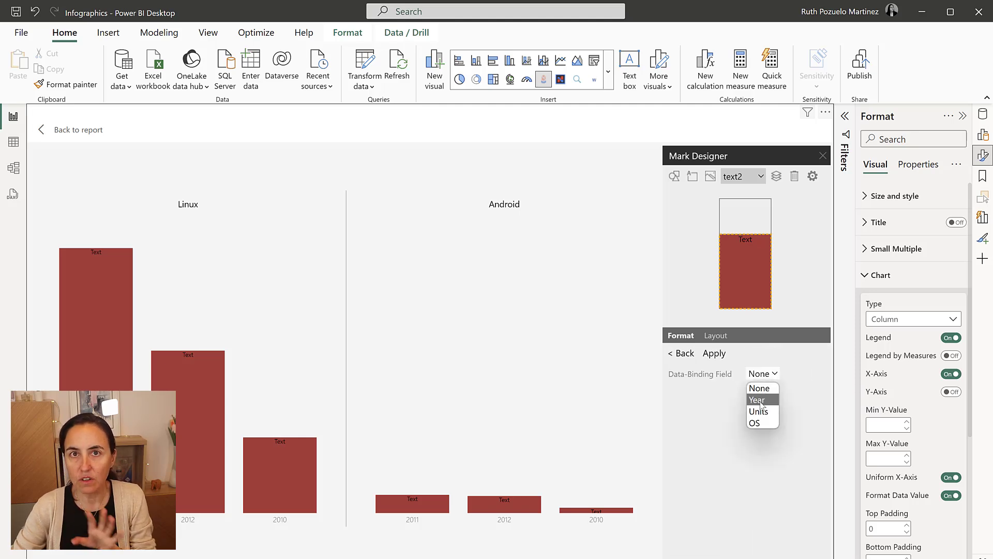
mouse_move(759, 410)
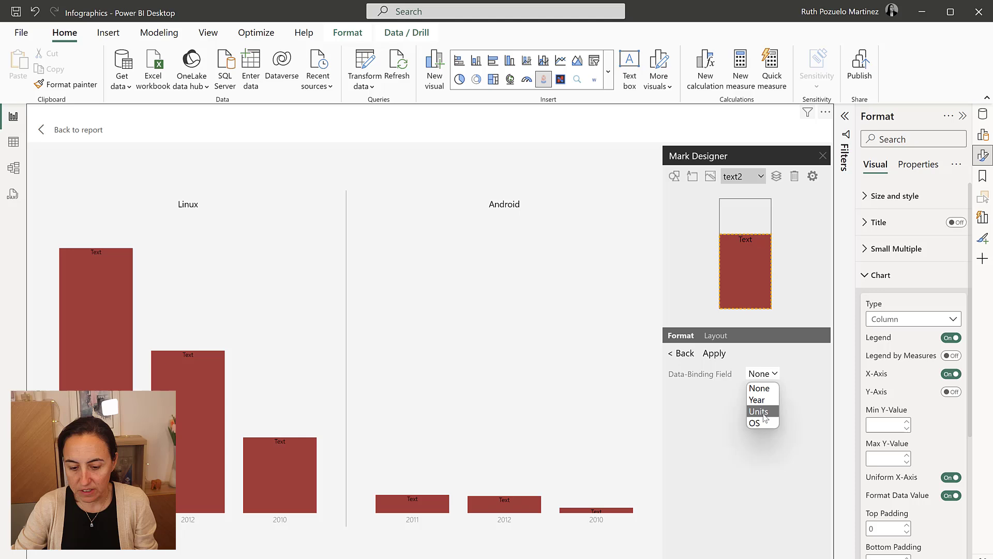
click(759, 411)
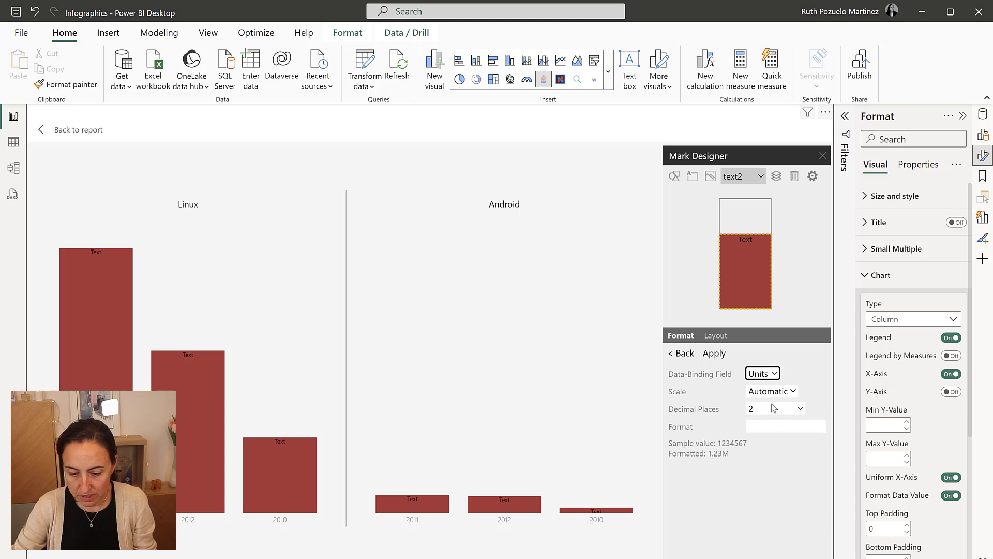
click(801, 408)
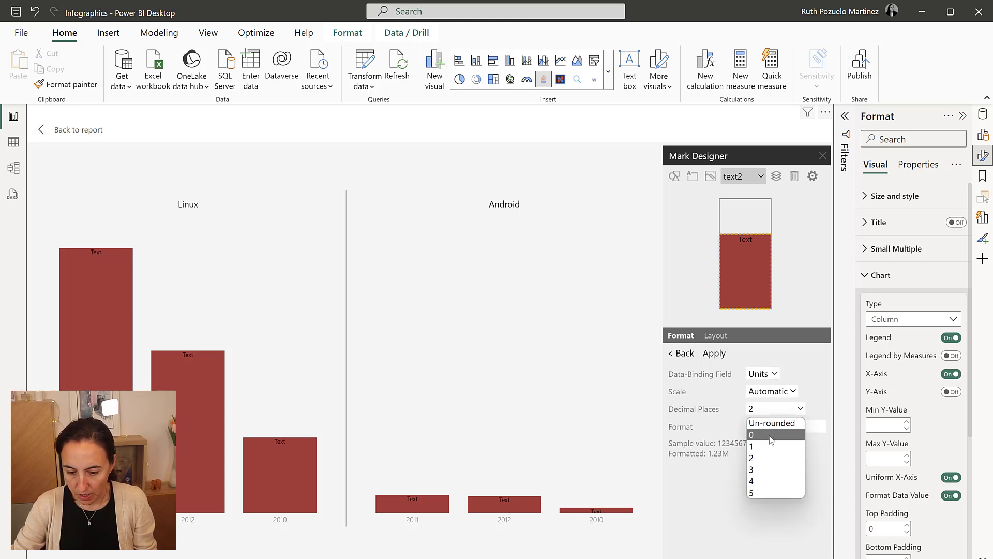
click(752, 433)
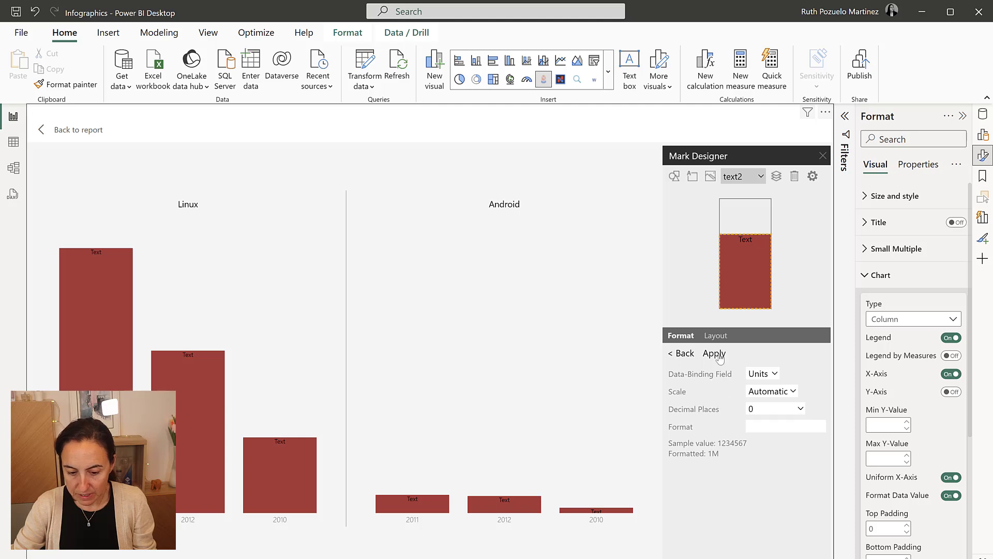
click(715, 353)
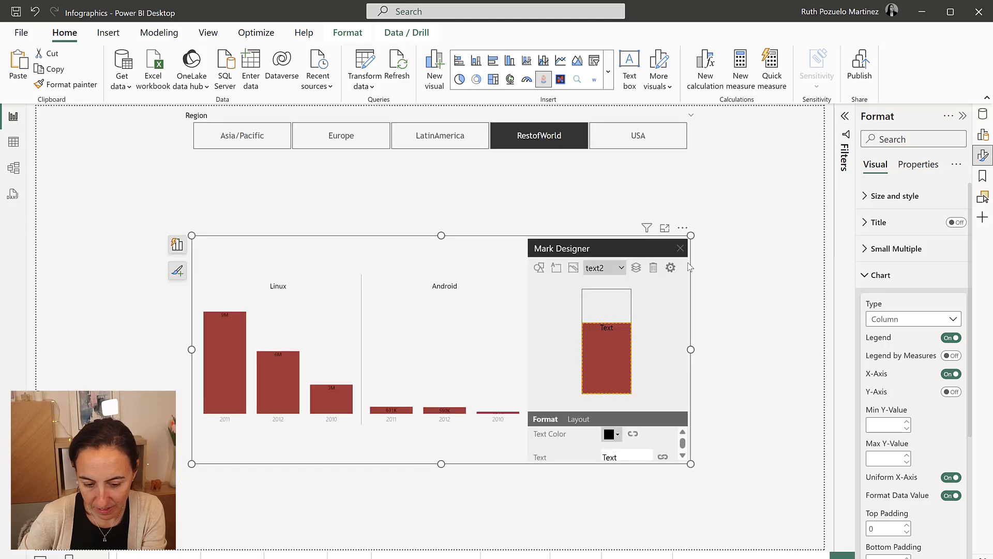
Show the chart in focus mode and set the data label font size to 14.
click(681, 247)
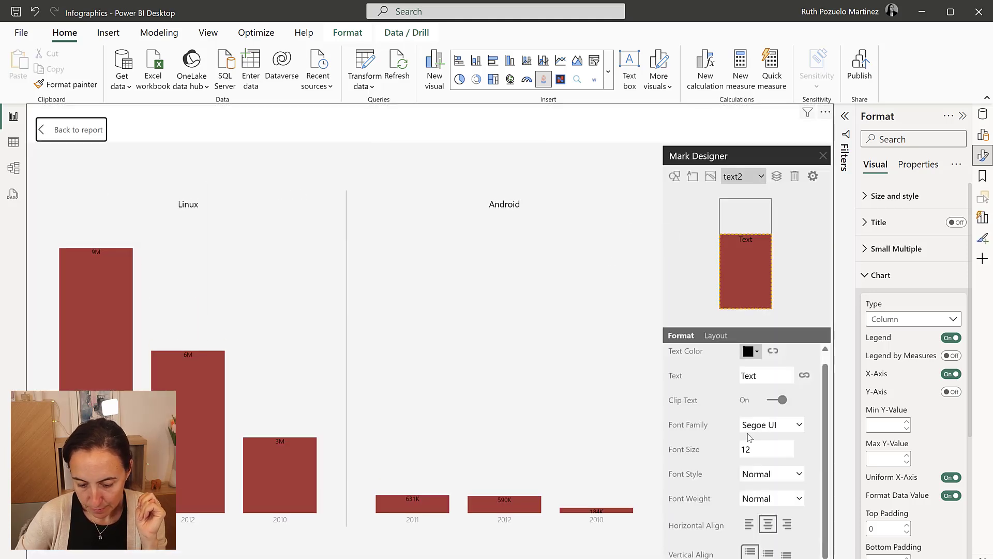
click(767, 448)
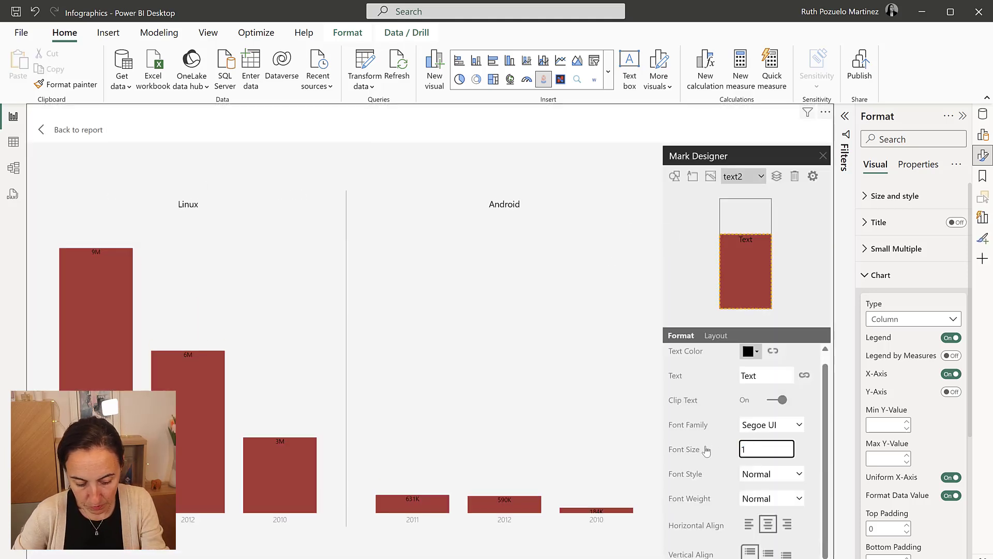
text(14)
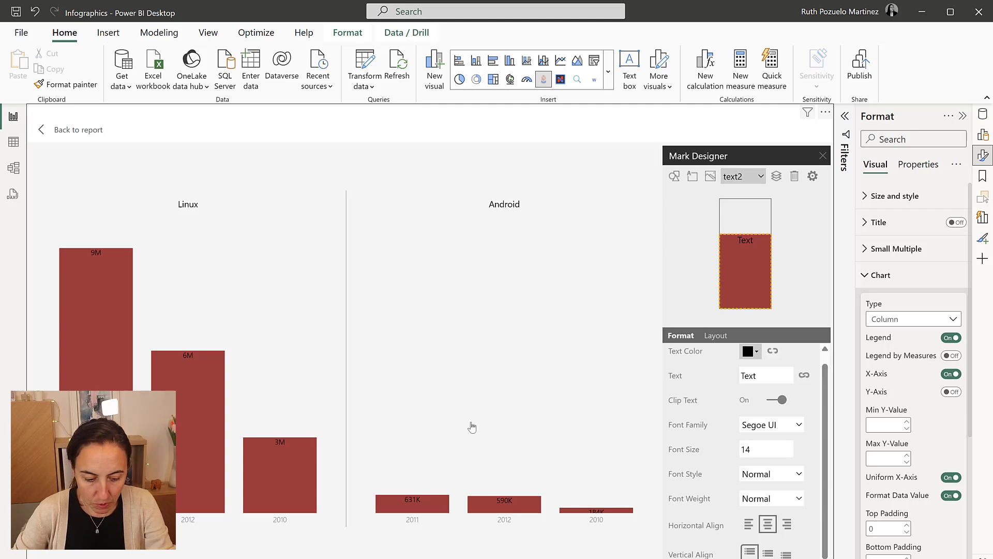
mouse_move(182, 359)
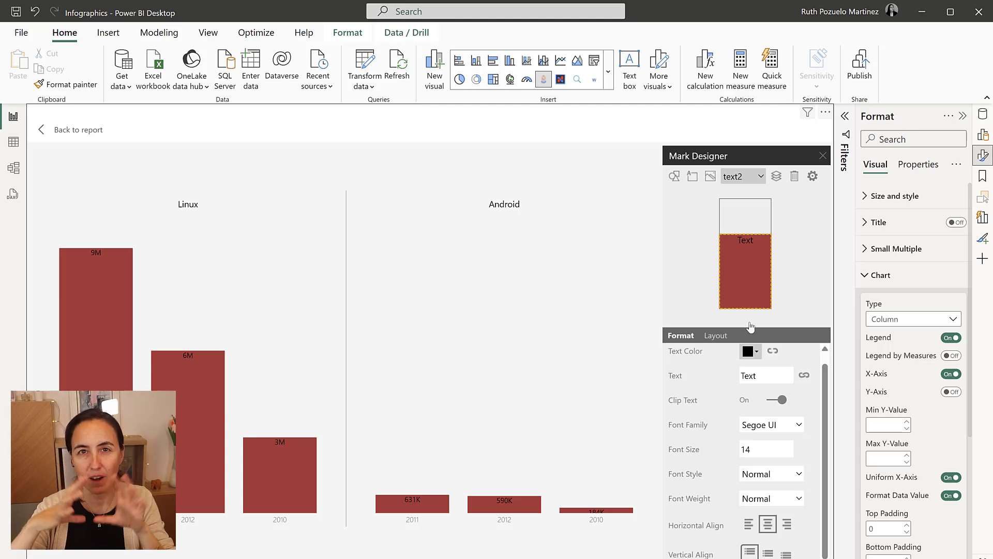
In the label Layout settings, set the top offset to -20 px so labels sit above the bars.
click(714, 335)
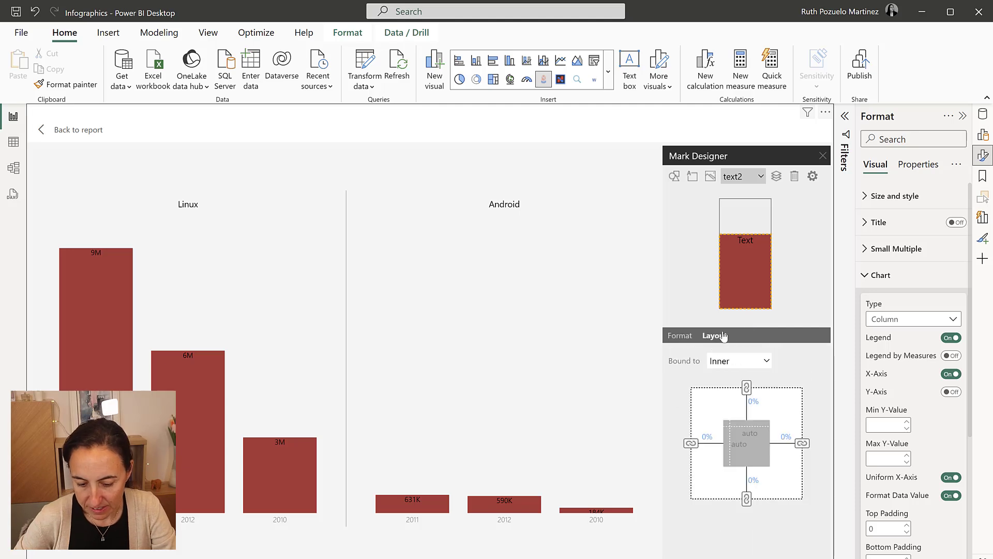
mouse_move(719, 354)
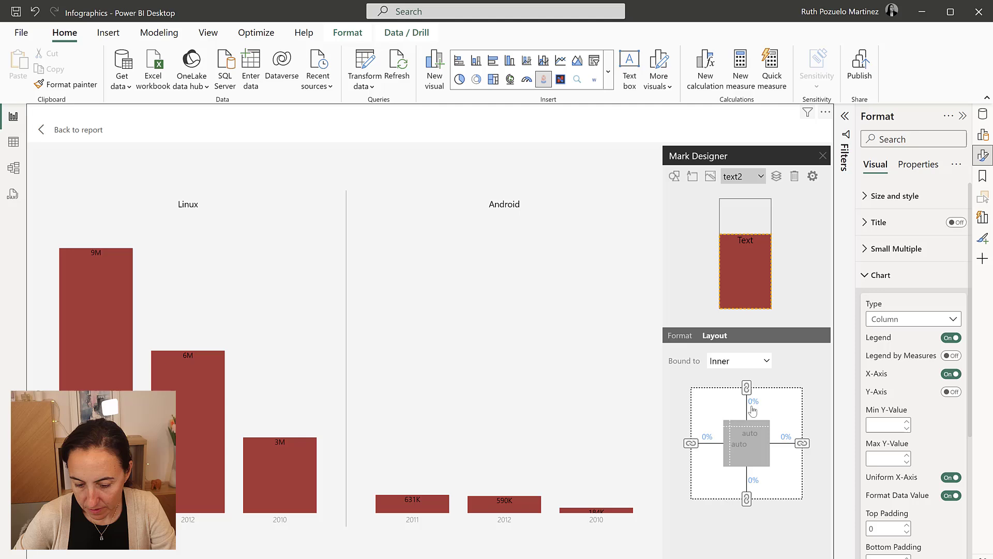
click(707, 436)
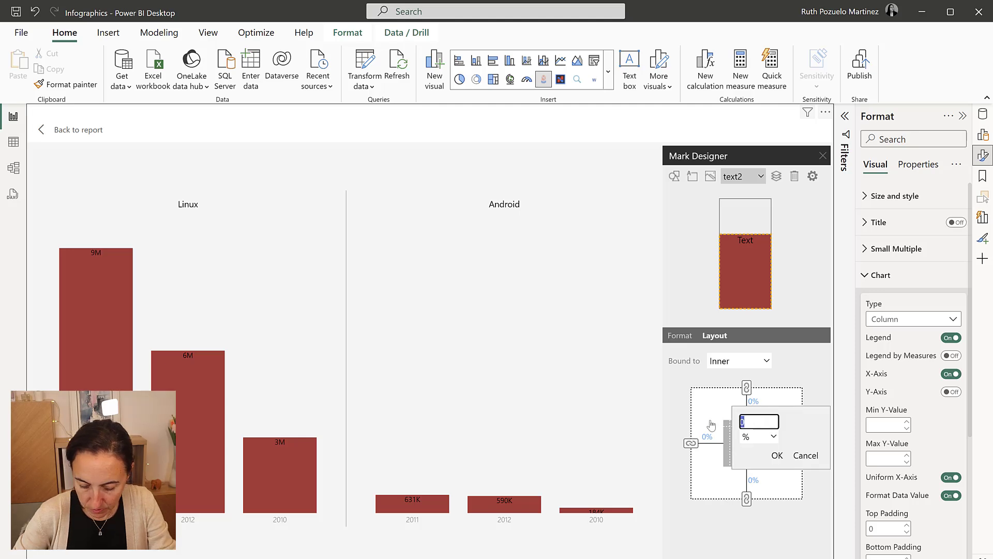
text(-20)
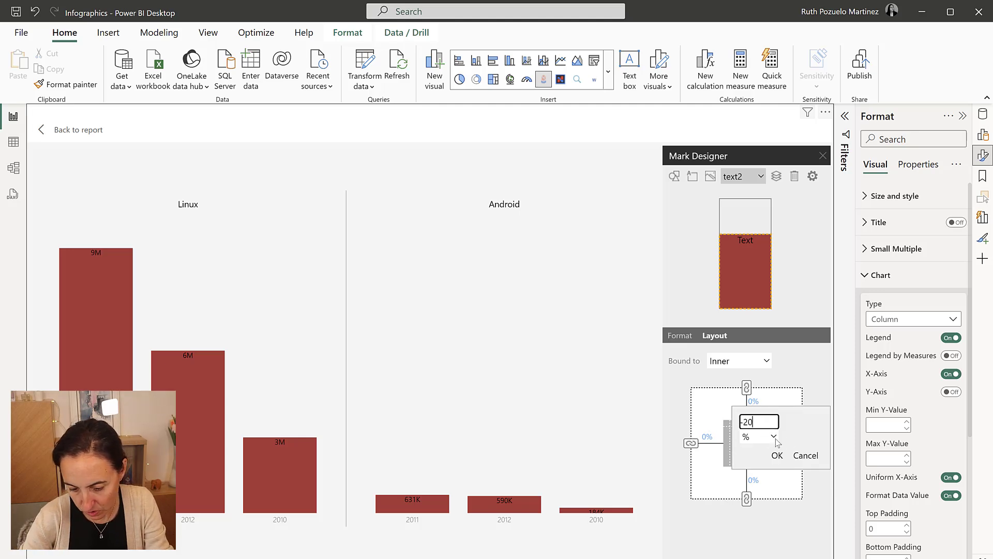
click(773, 436)
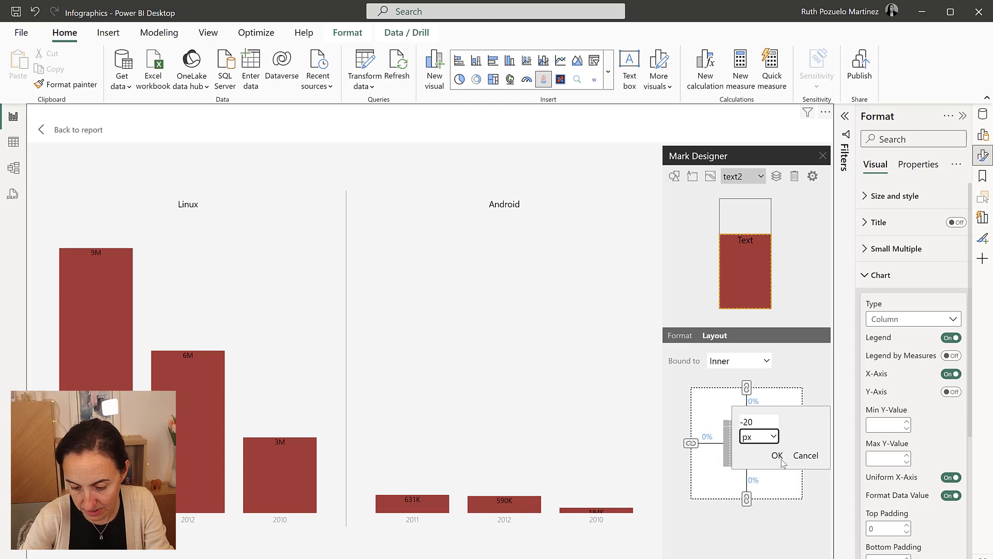
click(777, 456)
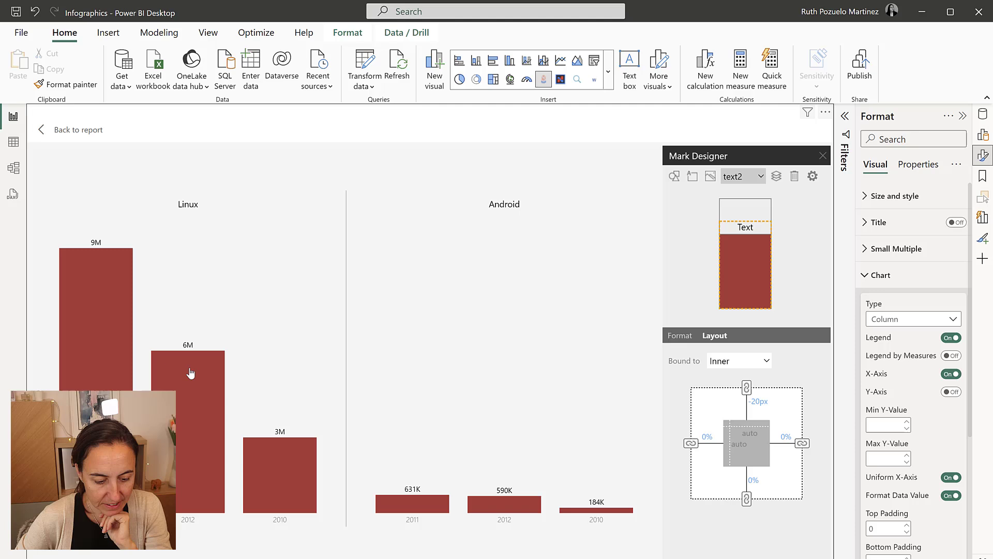
mouse_move(586, 427)
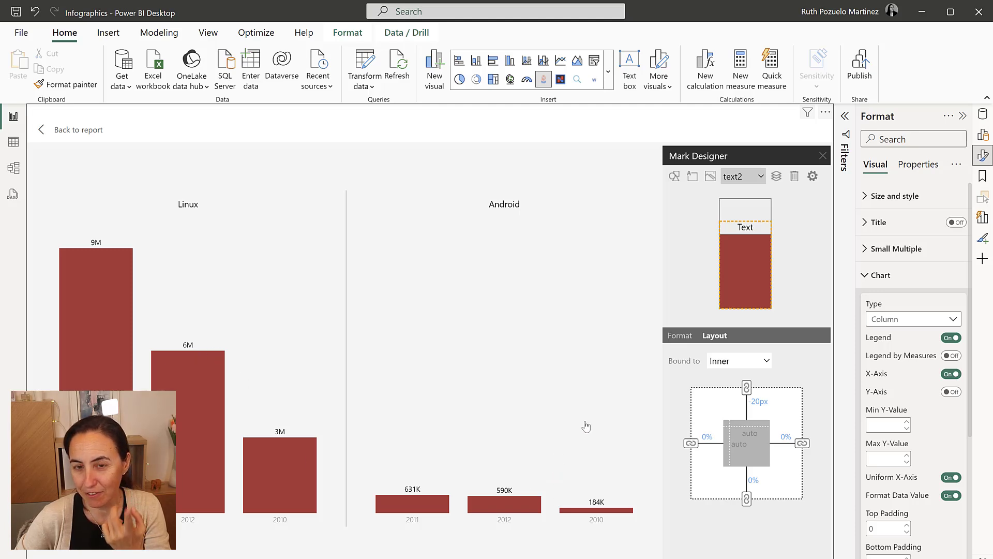
mouse_move(709, 176)
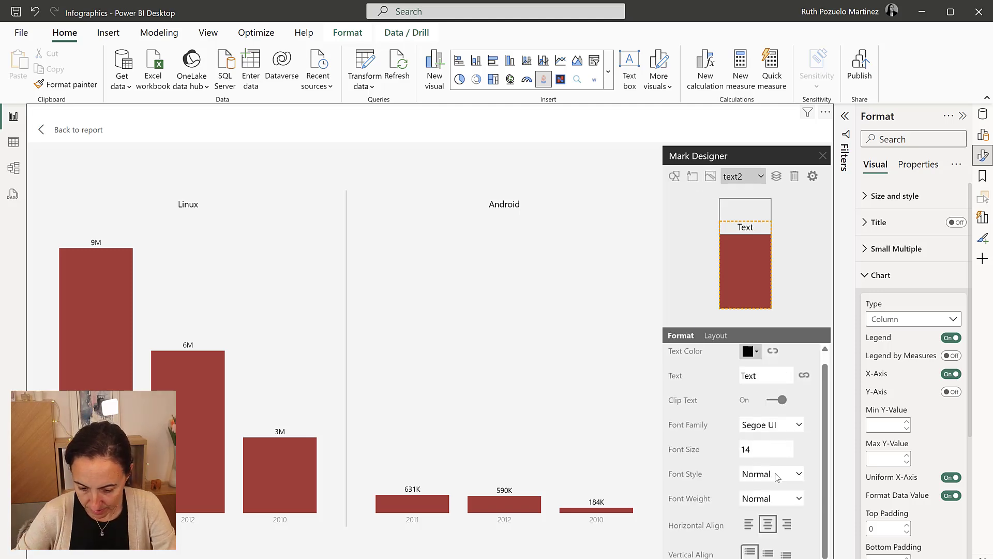
Set the data label font weight to Bold.
click(771, 473)
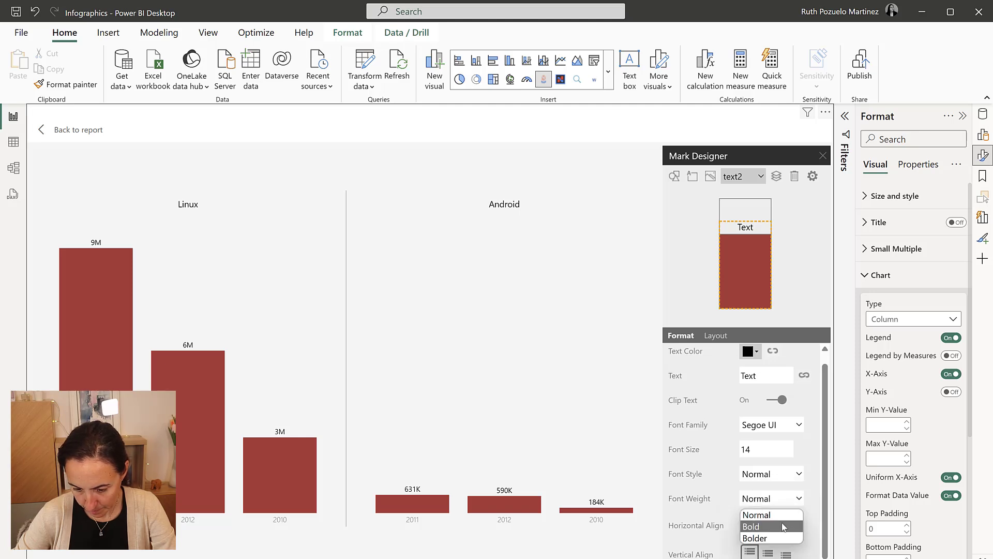
click(752, 526)
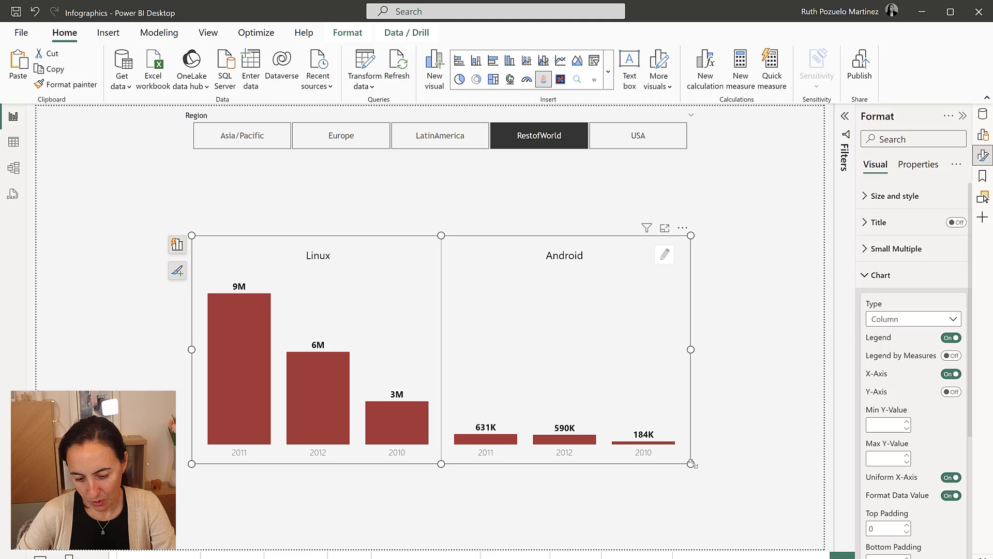
Shrink the chart and clear the Region slicer so iOS, Android, Linux and Other panels all show.
drag(692, 464, 675, 406)
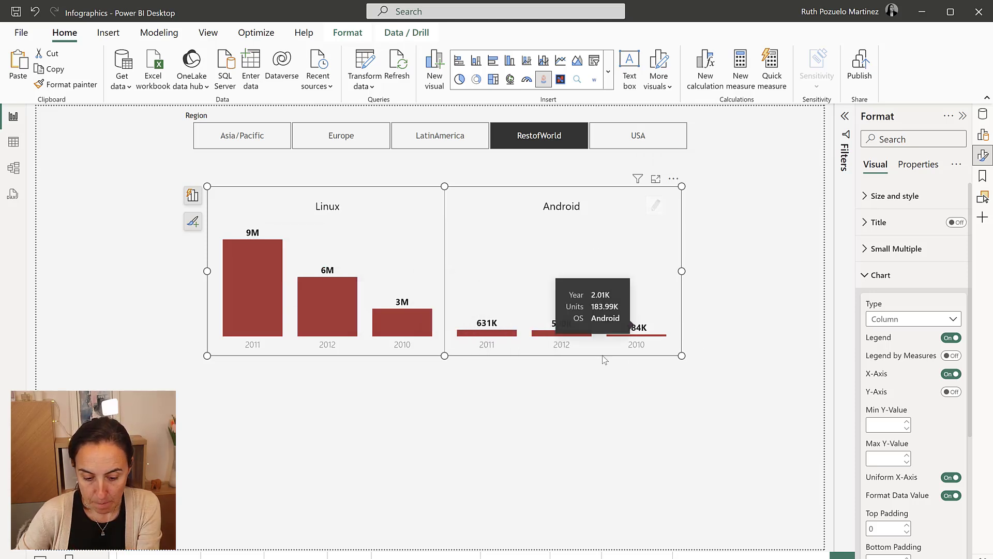
mouse_move(485, 332)
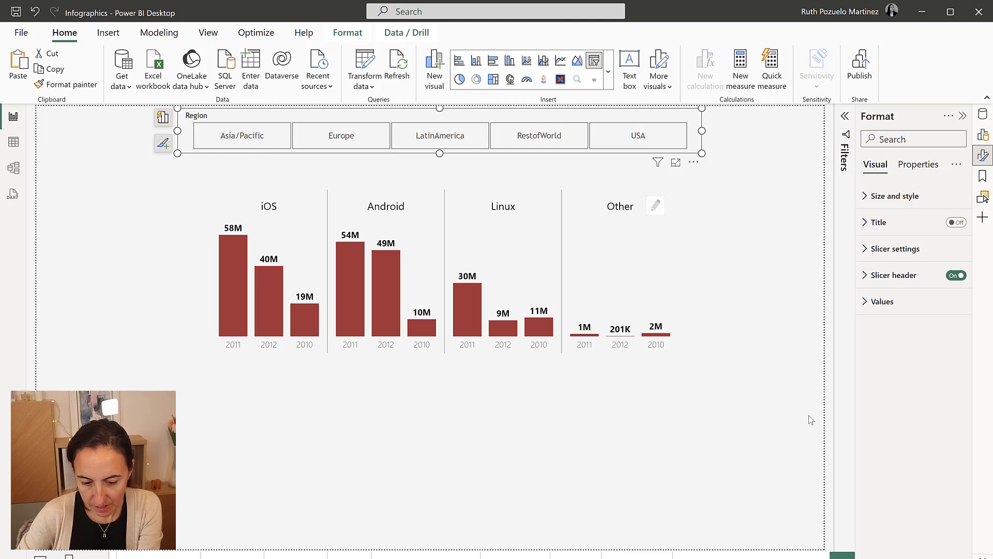
mouse_move(620, 329)
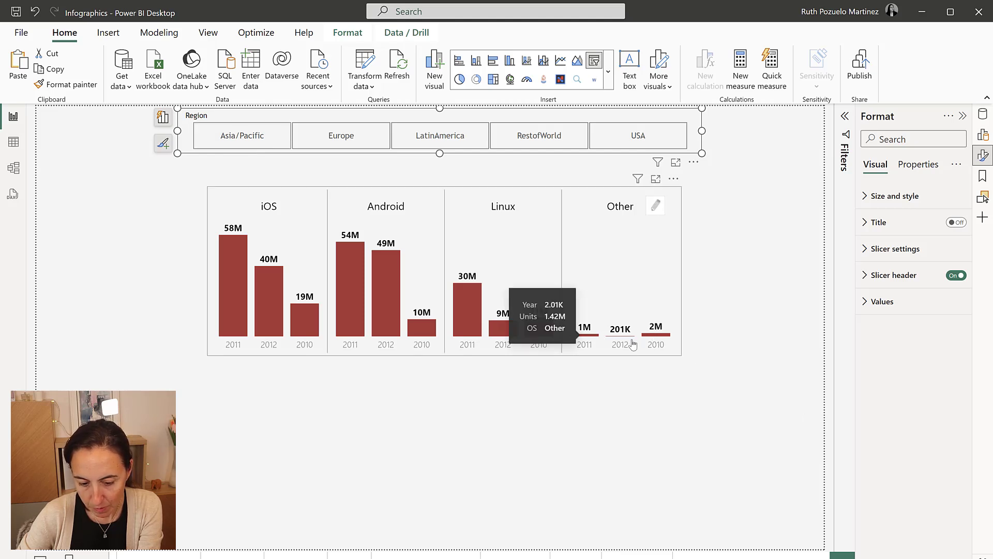
mouse_move(632, 346)
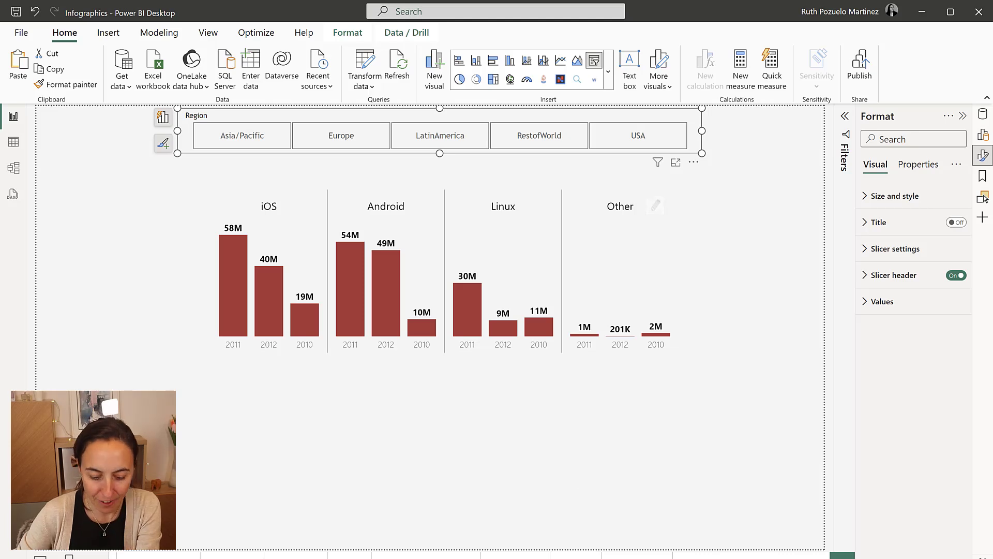
click(340, 134)
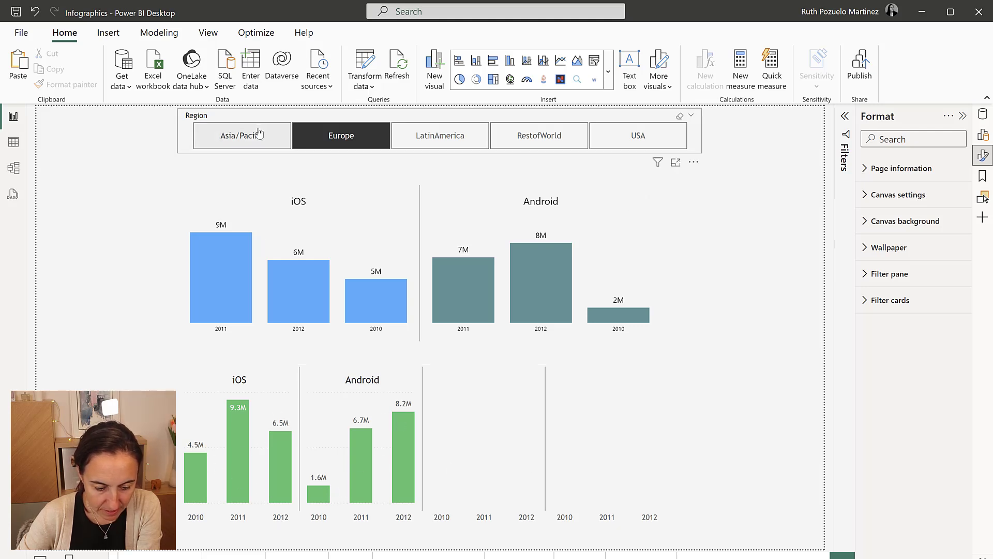
click(242, 135)
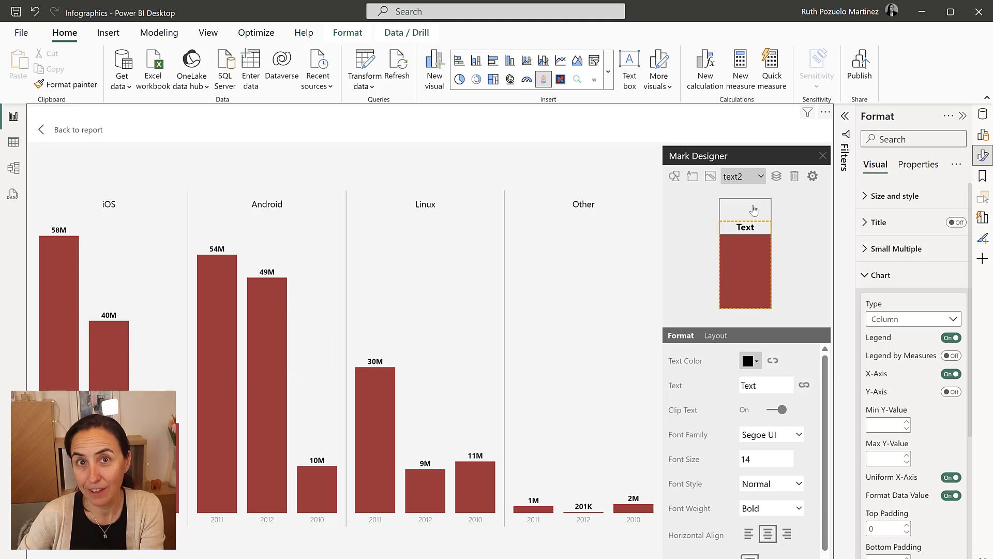
mouse_move(754, 181)
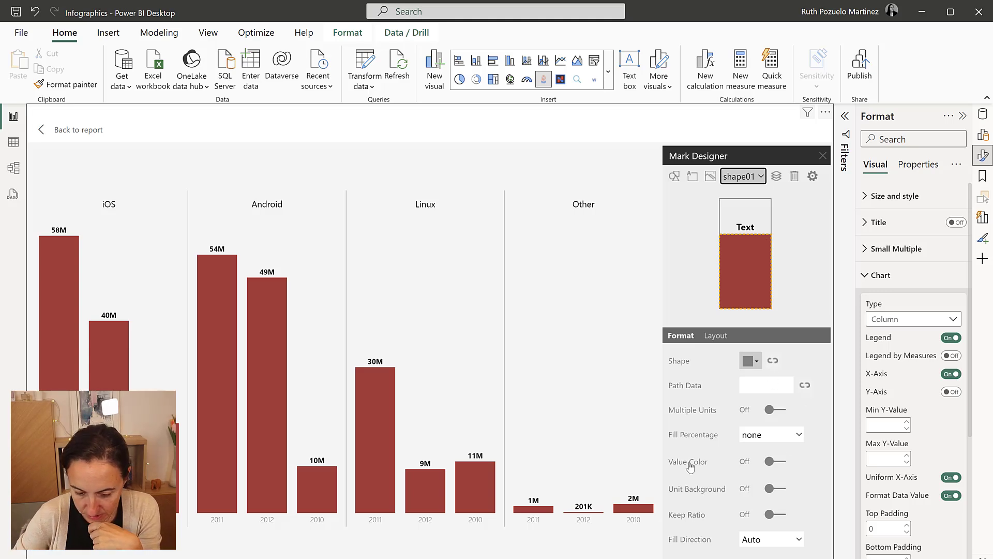
Enable Value Color on the bar shape and bind it to the OS field, then return to the report.
click(775, 461)
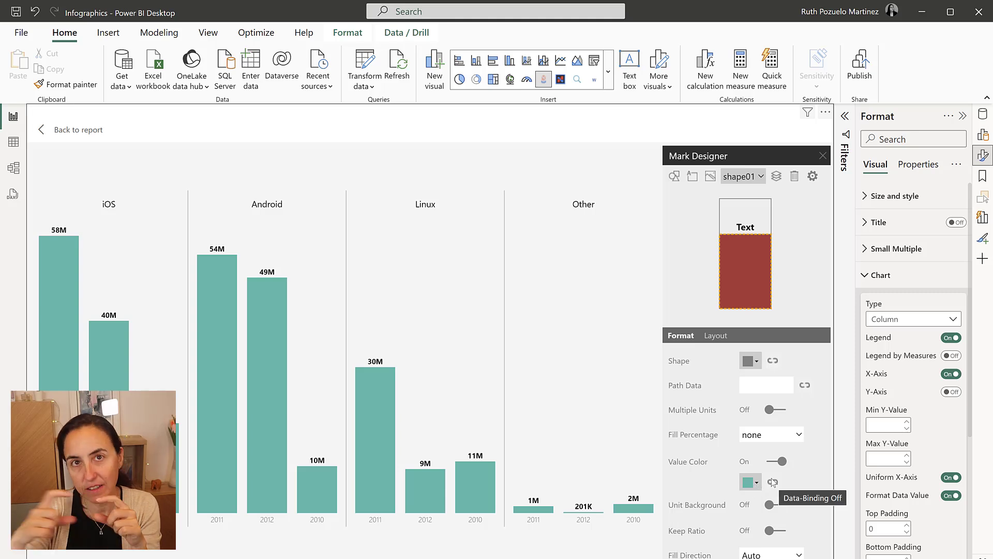
click(772, 483)
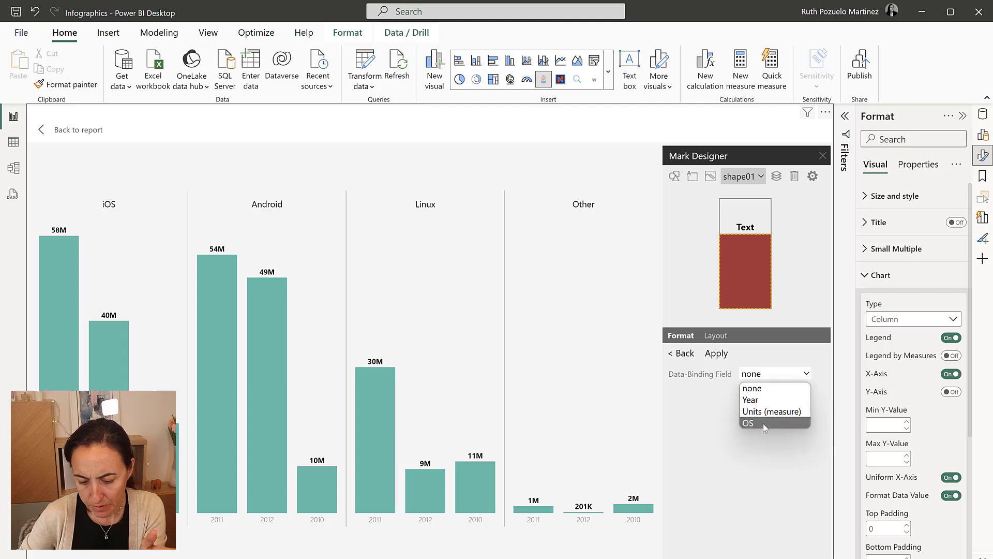
click(748, 423)
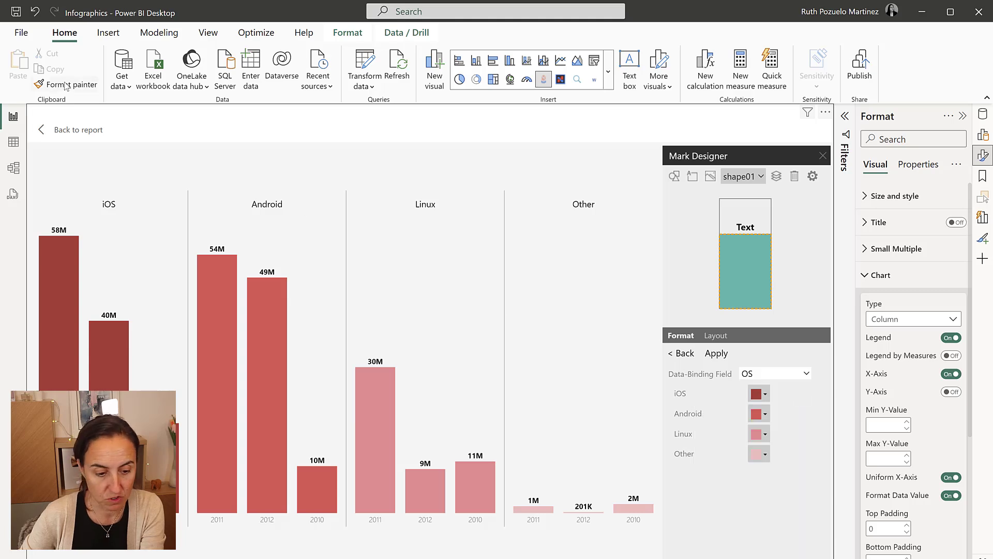
click(76, 130)
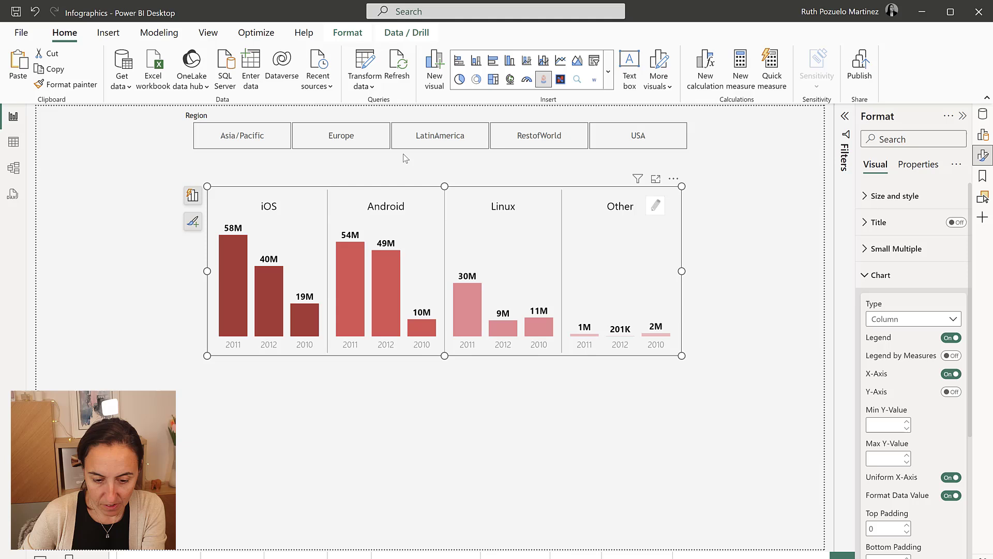
Select Europe and then RestofWorld in the Region slicer, leaving only Linux and Android panels.
click(341, 135)
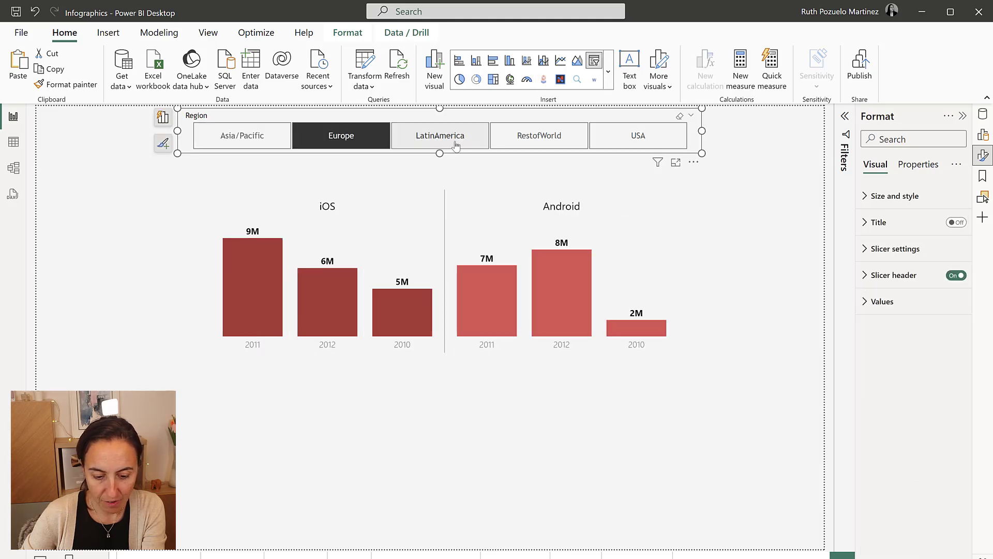
click(538, 134)
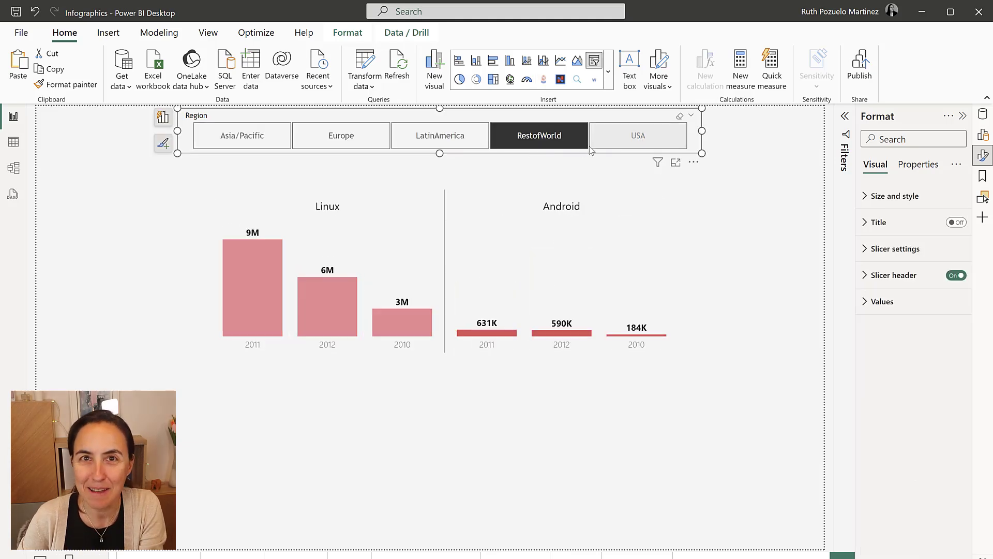